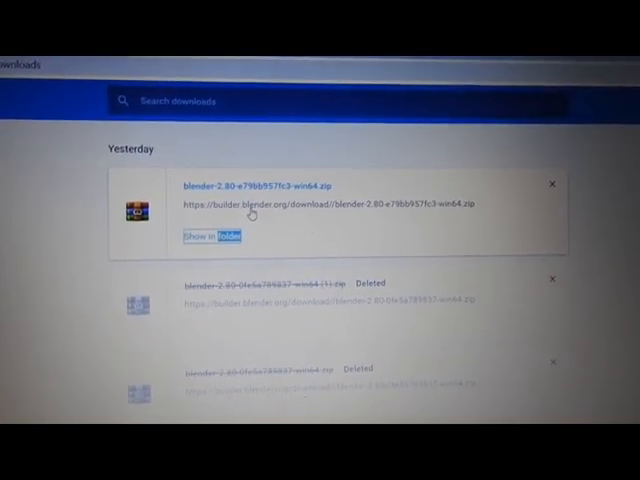
Scroll the Chrome Downloads page to reveal the blender-2.80 zip download.
scroll(down, 3)
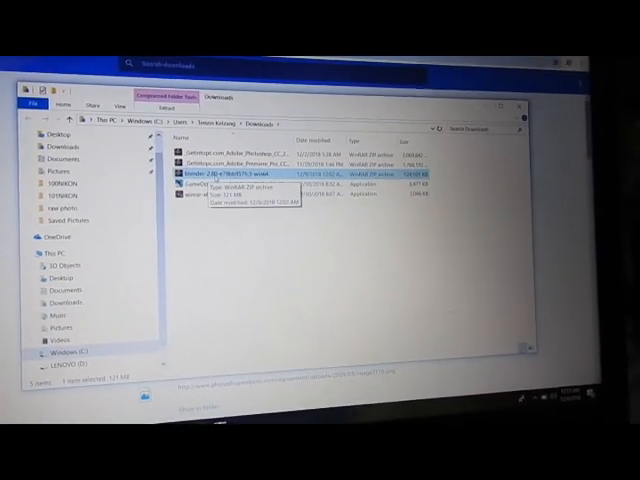
Open the blender-2.80 zip archive in WinRAR from File Explorer.
double_click(230, 173)
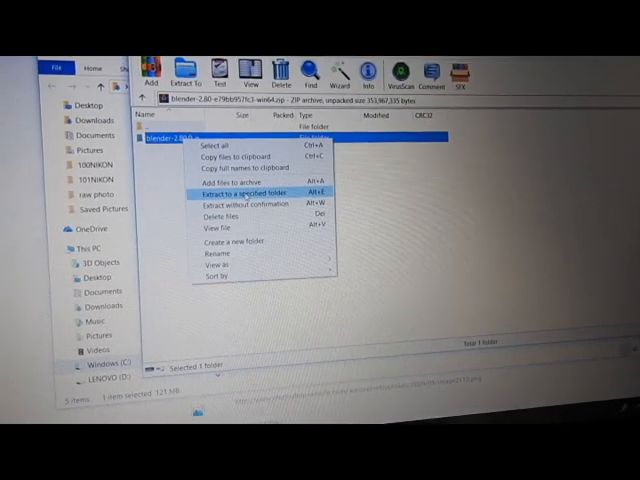
Extract the blender-2.80 folder to the Desktop via 'Extract to a specified folder'.
click(228, 188)
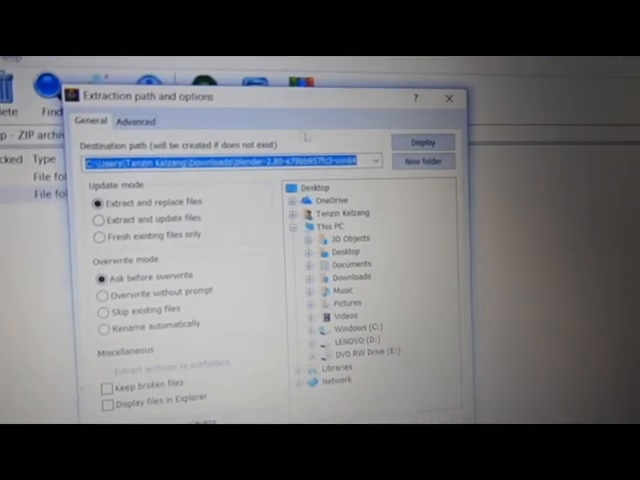
click(323, 186)
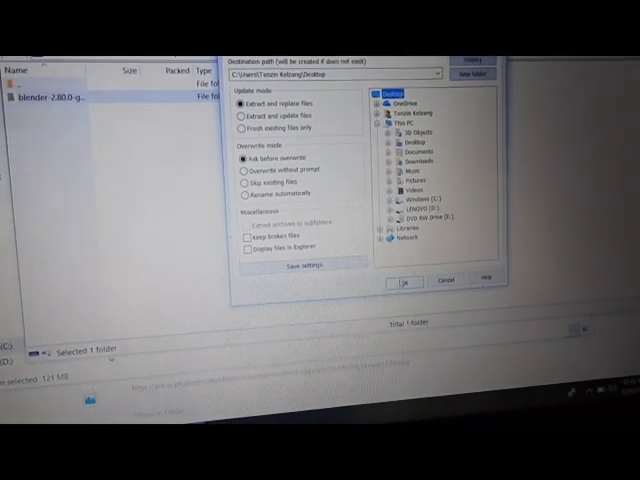
click(406, 280)
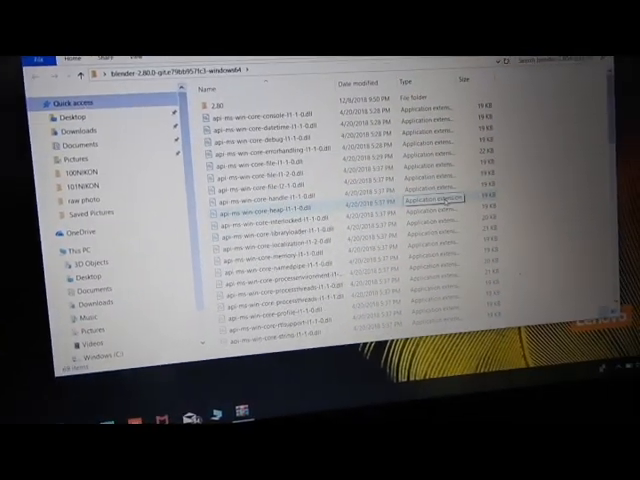
scroll(down, 3)
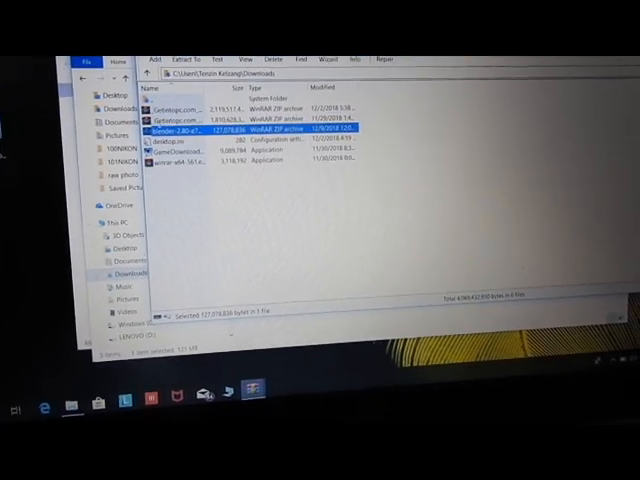
Reopen the blender-2.80 zip from WinRAR's Downloads view to browse its windows64 contents.
double_click(180, 127)
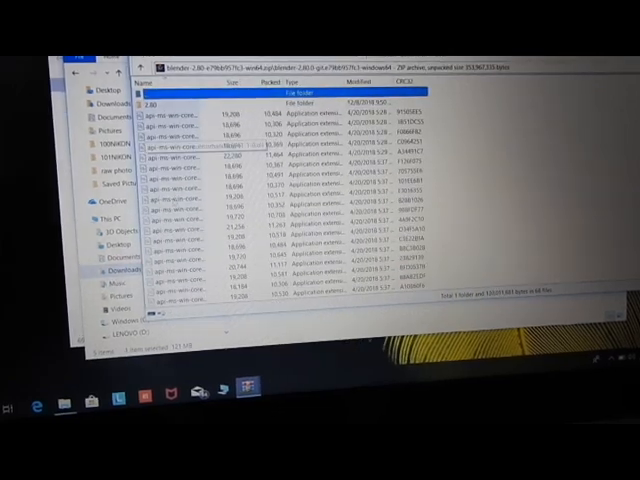